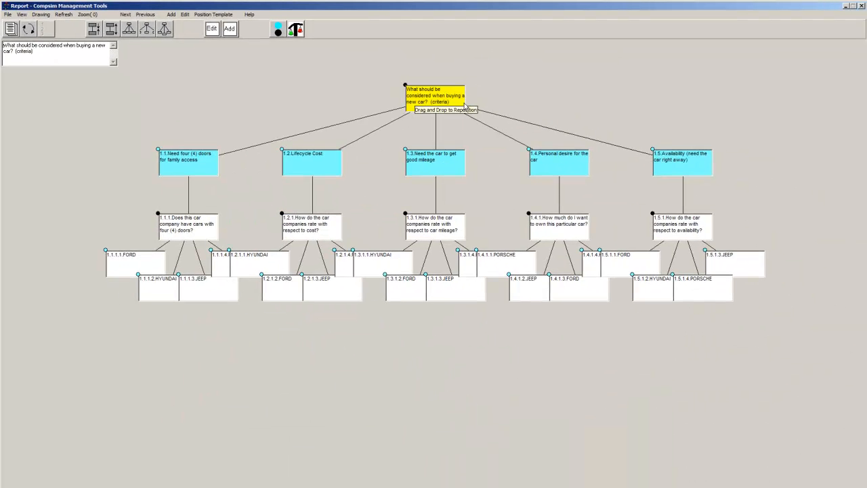
mouse_move(179, 168)
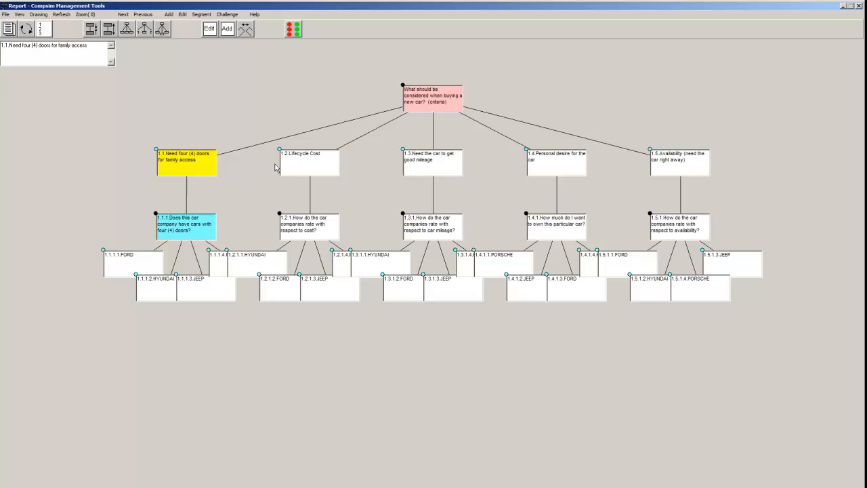
mouse_move(307, 167)
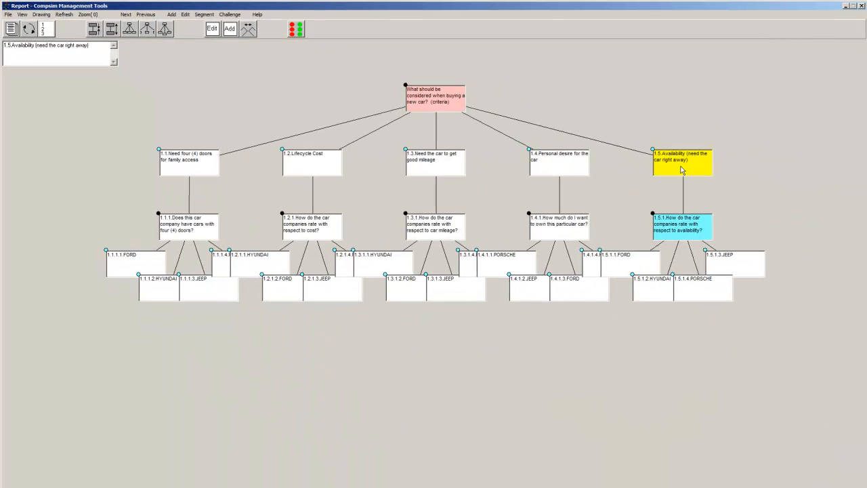
mouse_move(675, 171)
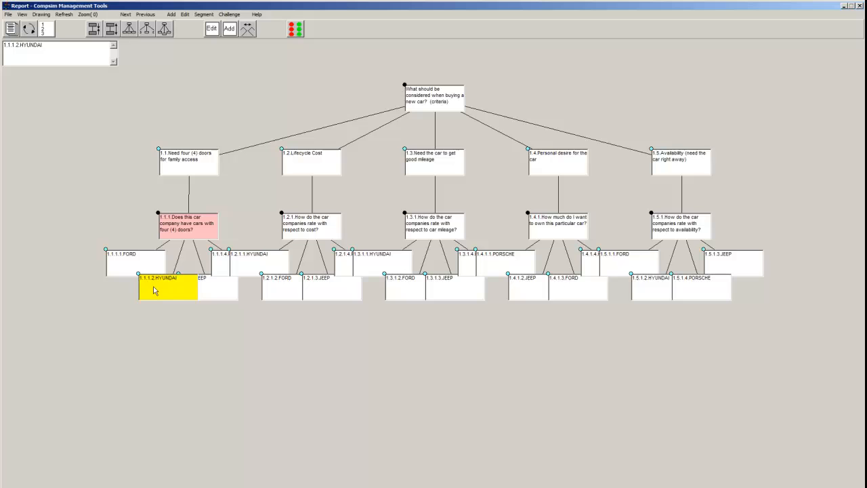
Raise the Personal desire criterion weight from 30 to 32 and save the criteria importance ratings.
left_click(208, 288)
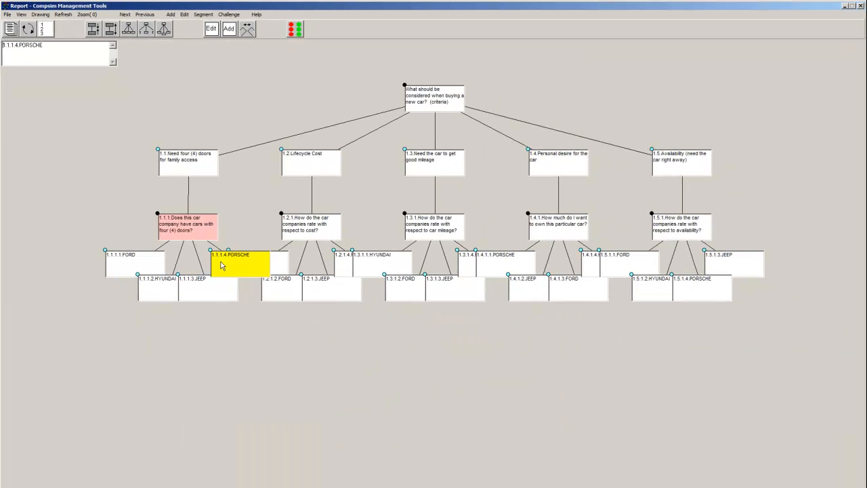
mouse_move(185, 159)
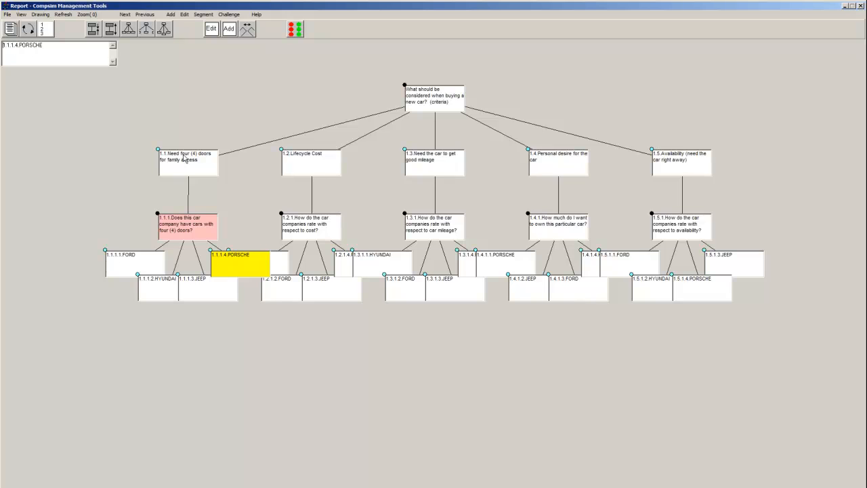
left_click(188, 160)
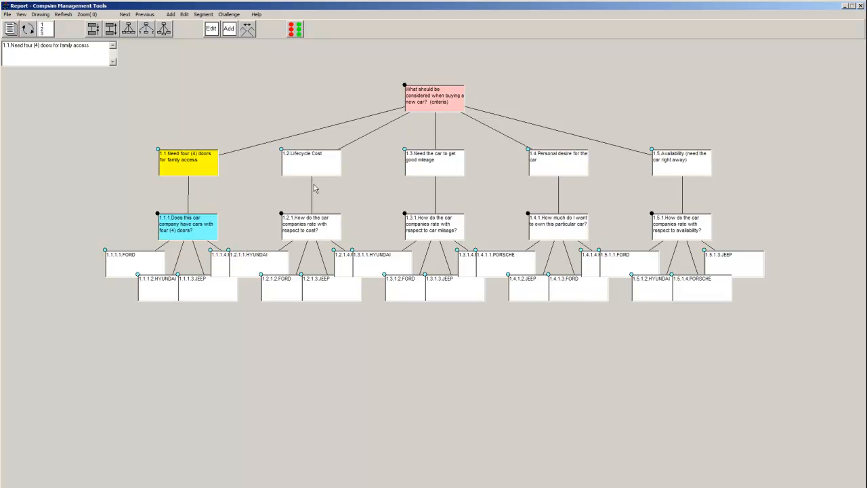
left_click(434, 160)
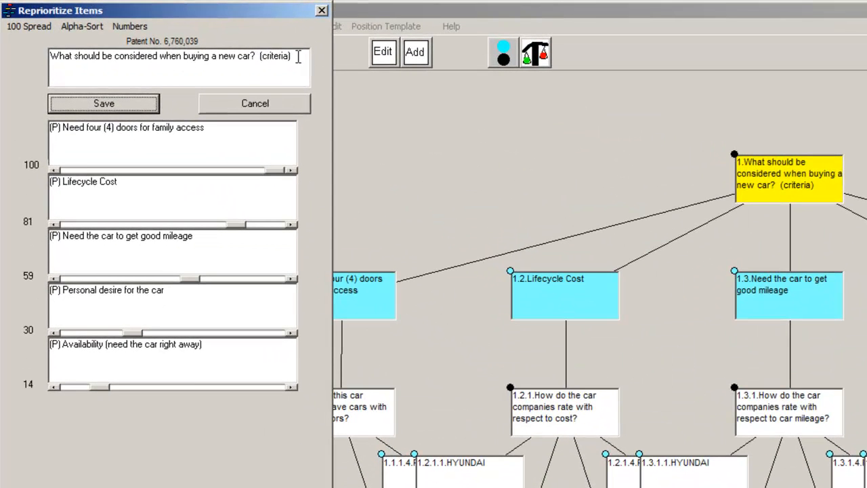
triple_click(170, 55)
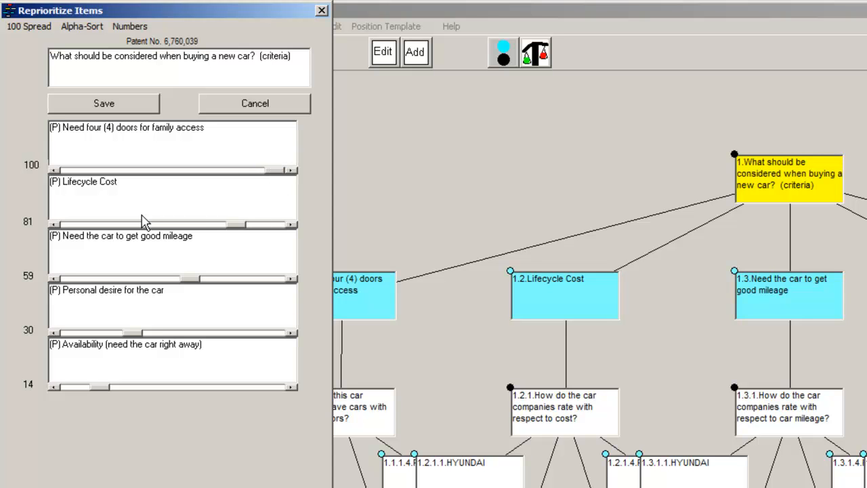
mouse_move(186, 297)
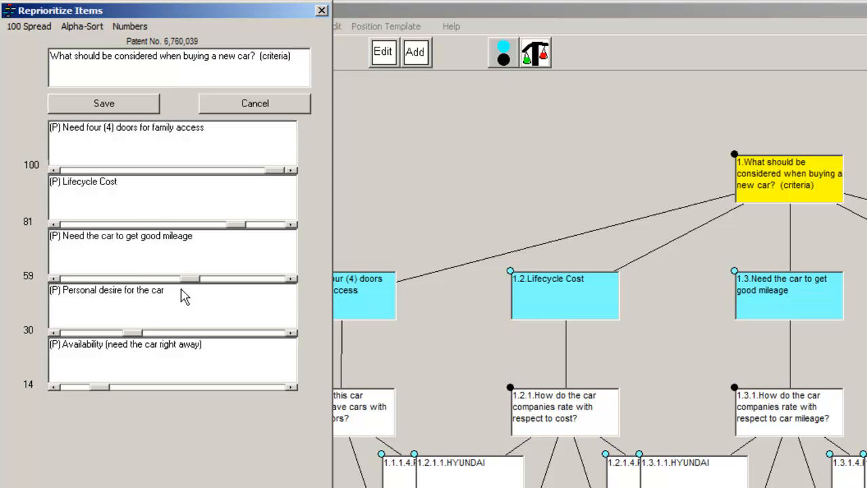
mouse_move(133, 339)
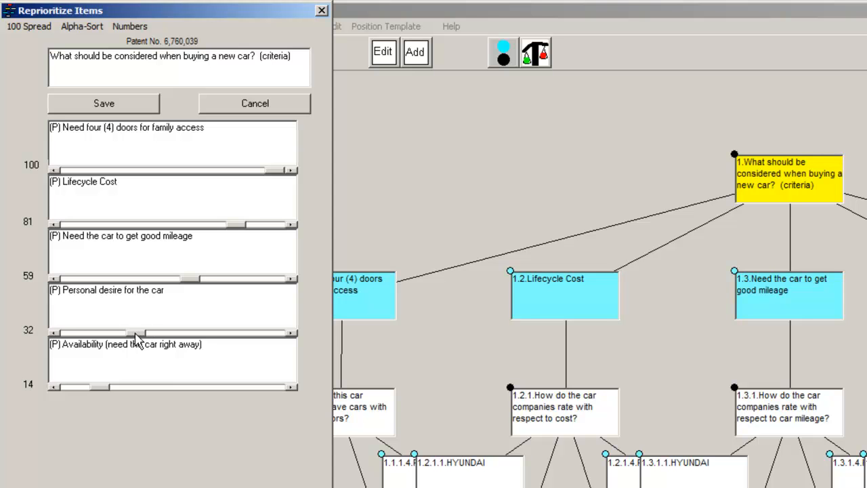
mouse_move(104, 125)
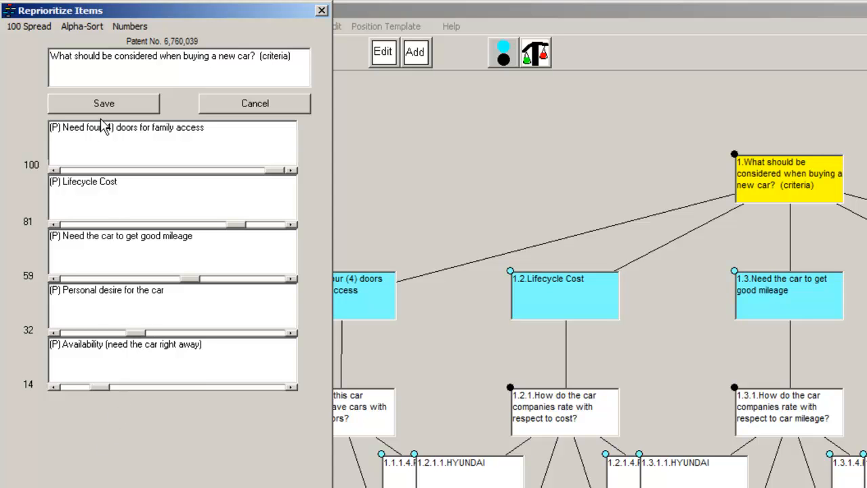
left_click(104, 103)
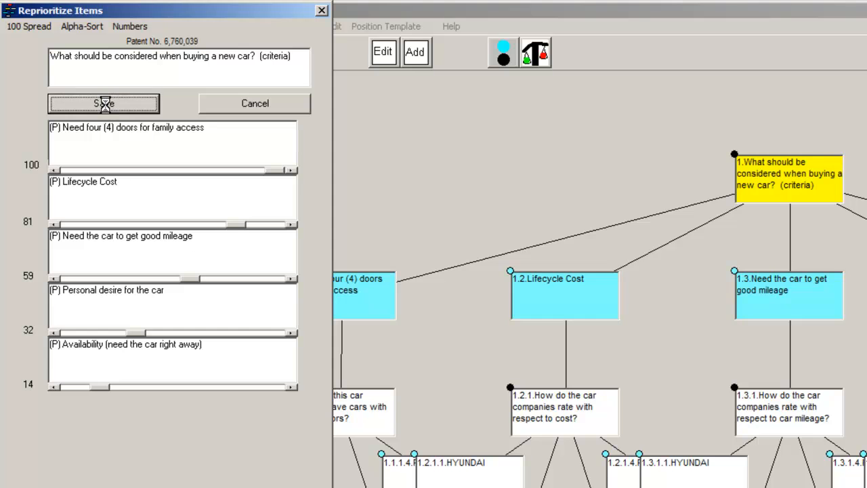
left_click(103, 103)
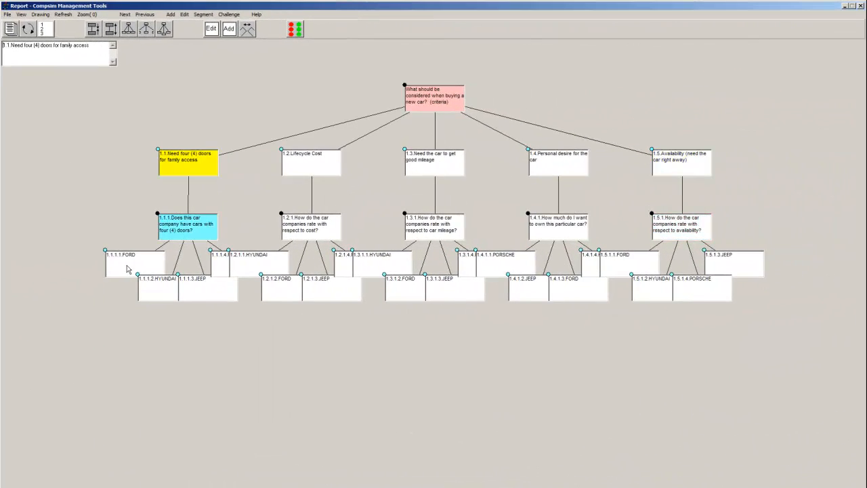
Save four-door ratings of Ford and Hyundai 100, Jeep and Porsche 0.
left_click(125, 265)
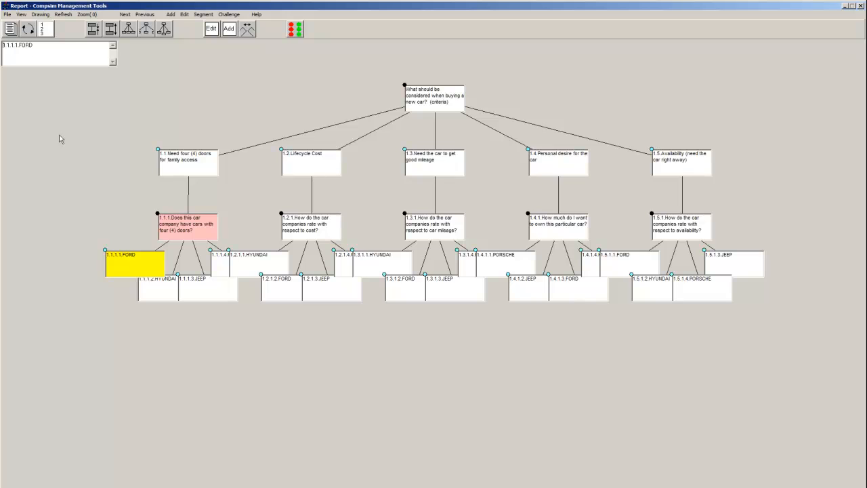
double_click(187, 224)
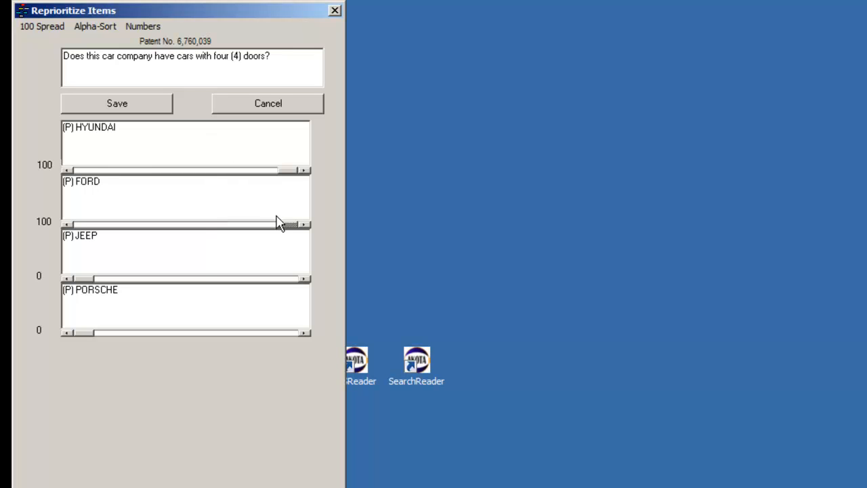
mouse_move(271, 152)
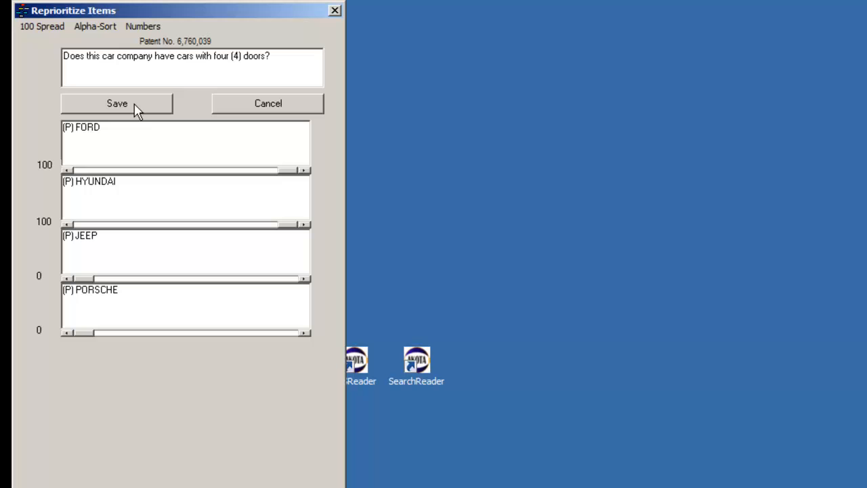
left_click(117, 103)
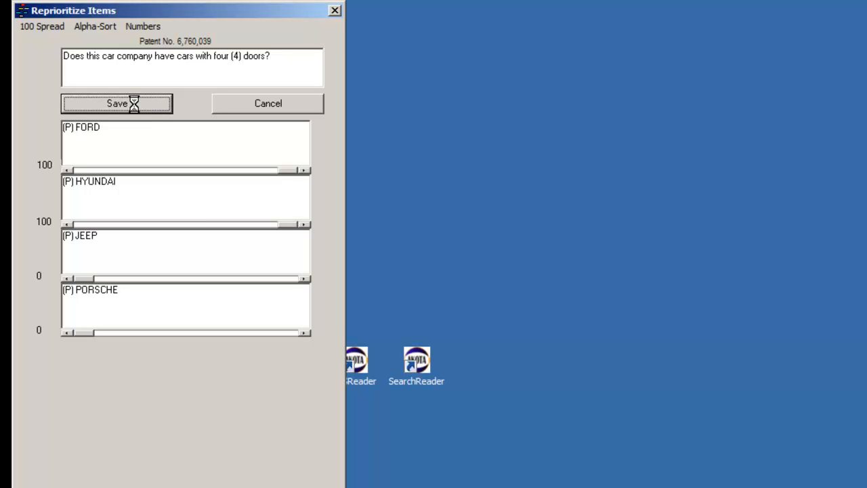
left_click(117, 103)
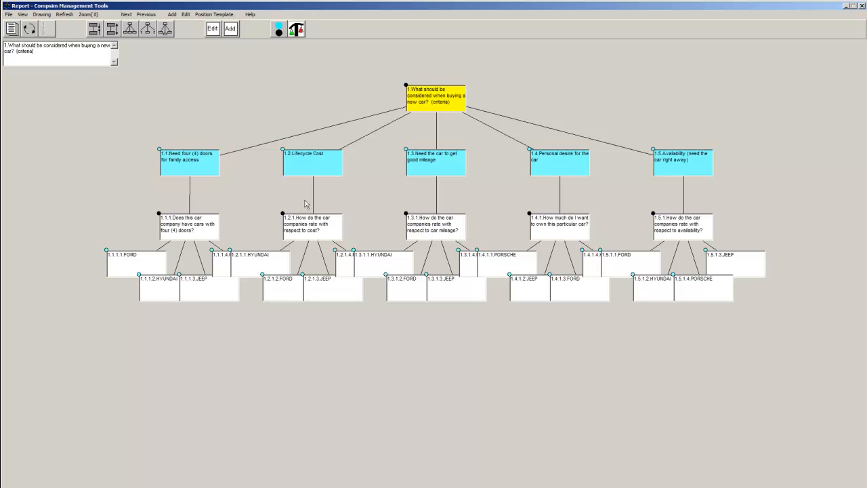
Save Lifecycle Cost ratings Hyundai 100, Ford 92, Jeep 56, Porsche 36 and move to the mileage criterion.
left_click(313, 162)
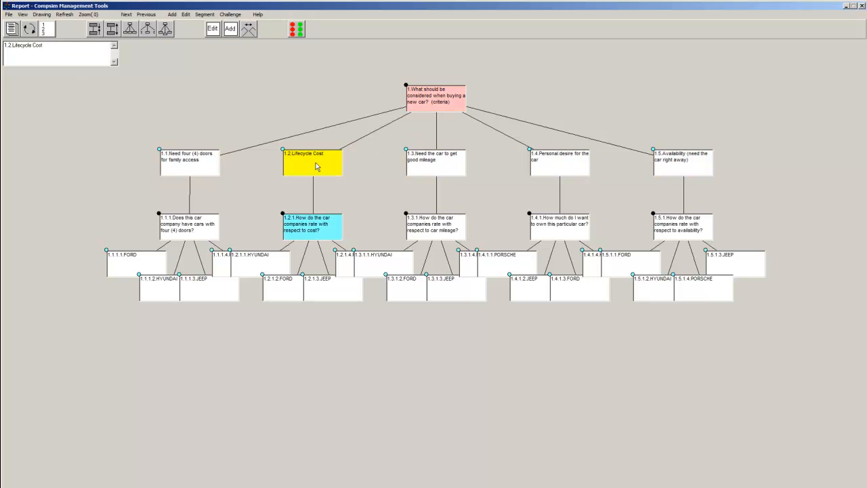
left_click(251, 254)
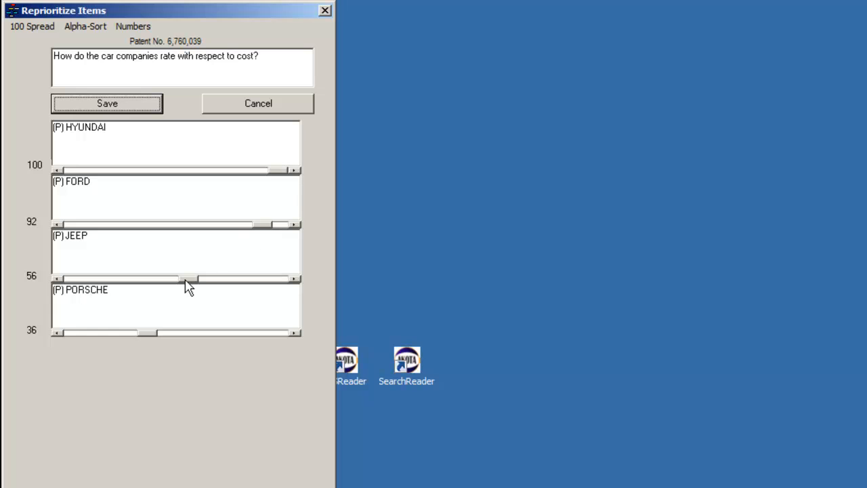
mouse_move(144, 341)
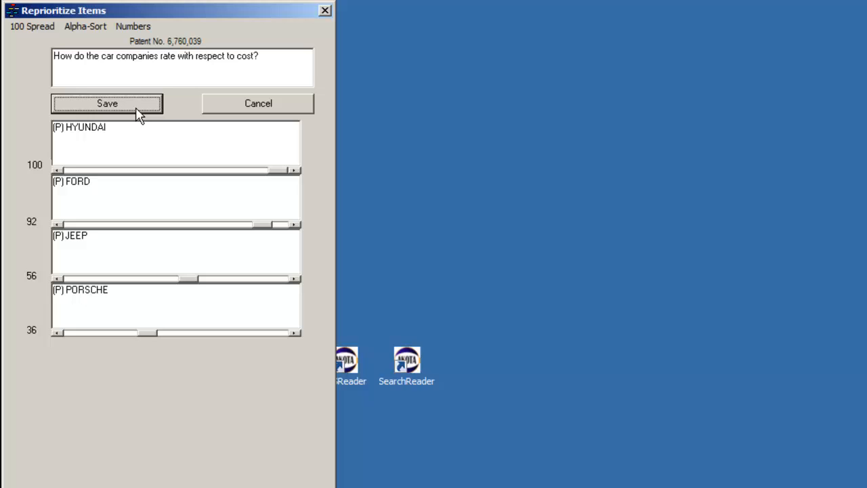
left_click(107, 103)
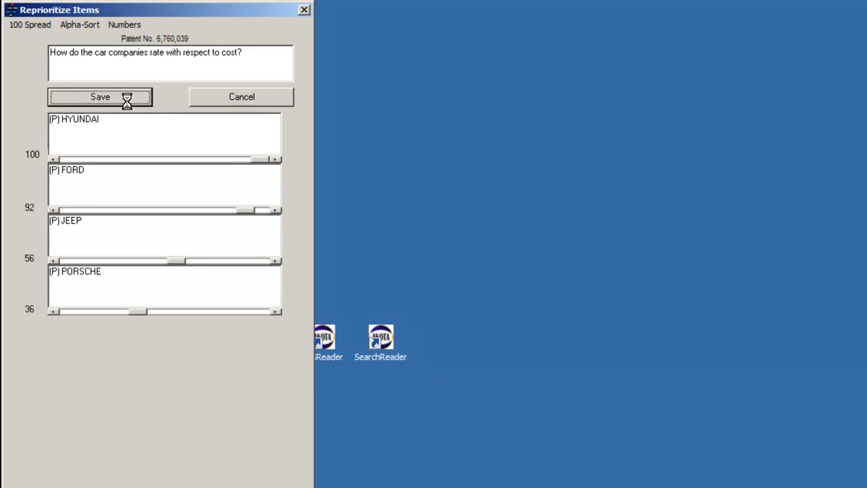
left_click(99, 96)
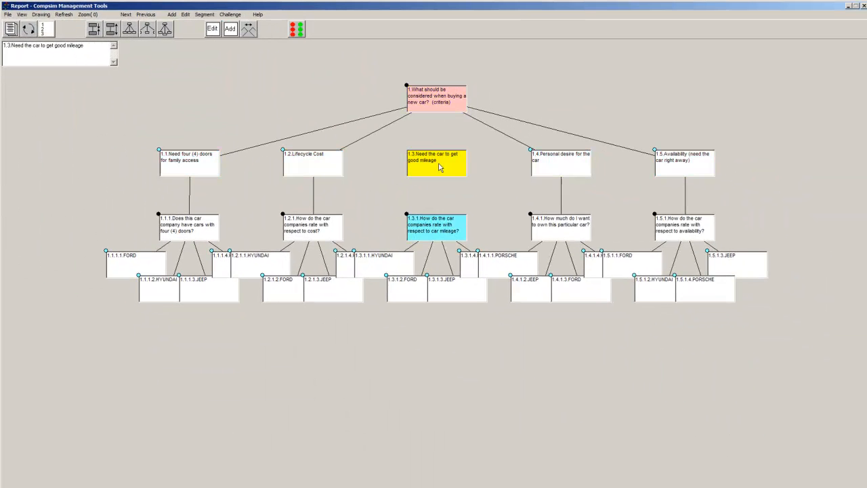
Save mileage ratings Hyundai 100, Ford 93, Jeep 61, Porsche 26 for the cars.
left_click(385, 263)
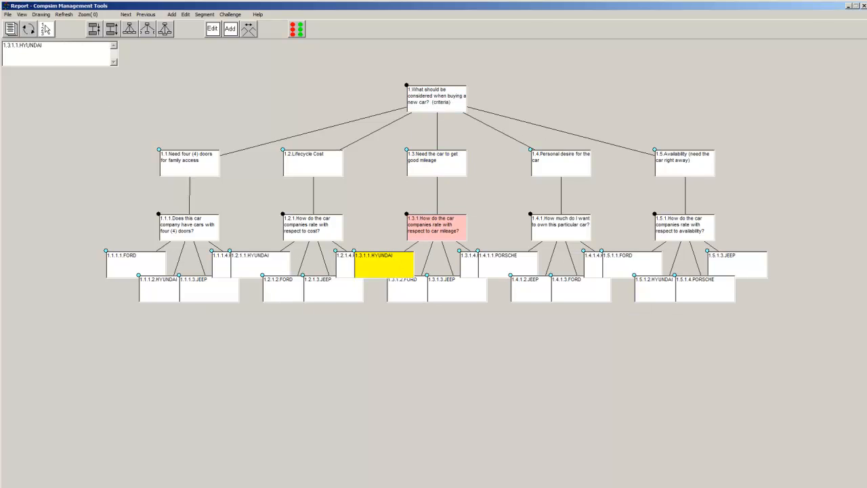
double_click(437, 225)
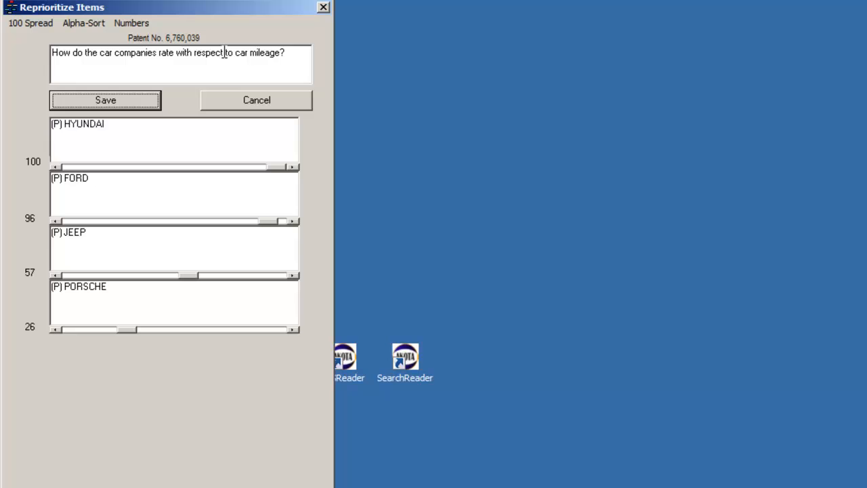
triple_click(170, 52)
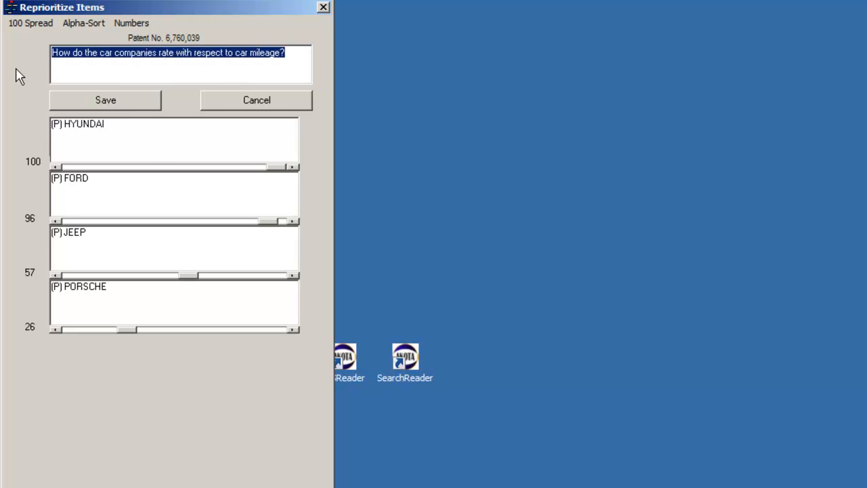
mouse_move(285, 163)
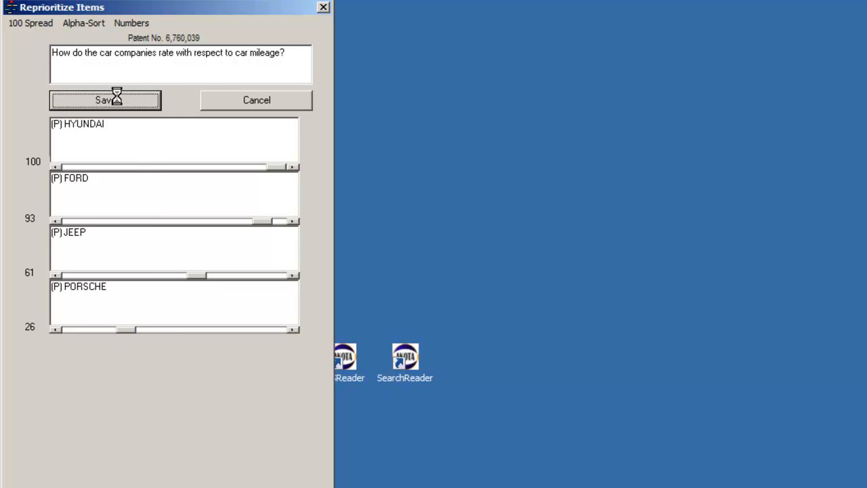
left_click(105, 100)
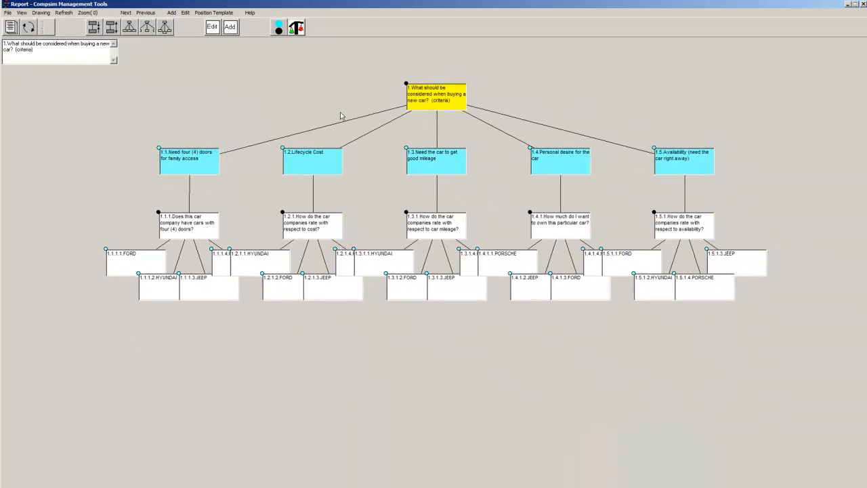
Save personal-desire ratings Porsche 100, Jeep 79, Ford 72, Hyundai 28 and move to the availability criterion.
left_click(559, 158)
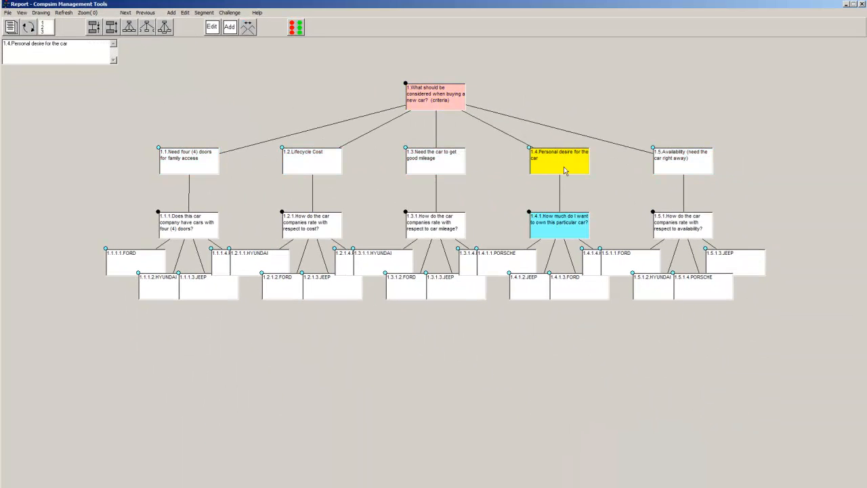
left_click(498, 253)
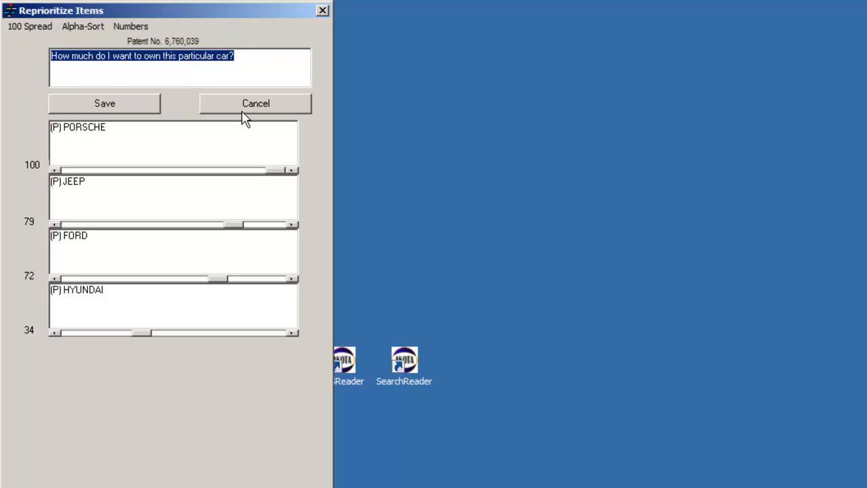
mouse_move(268, 198)
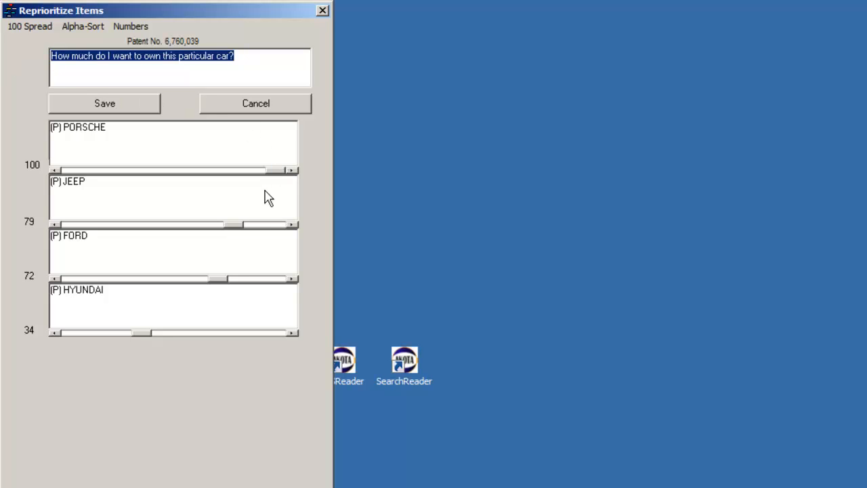
mouse_move(230, 264)
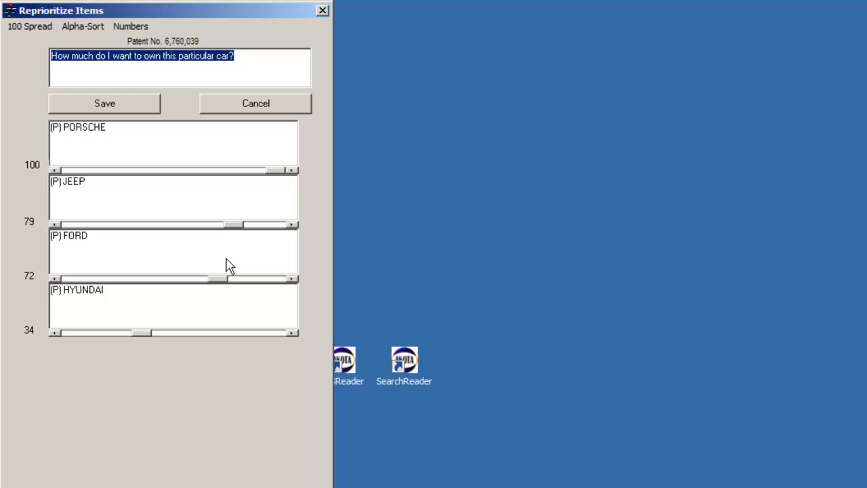
mouse_move(187, 303)
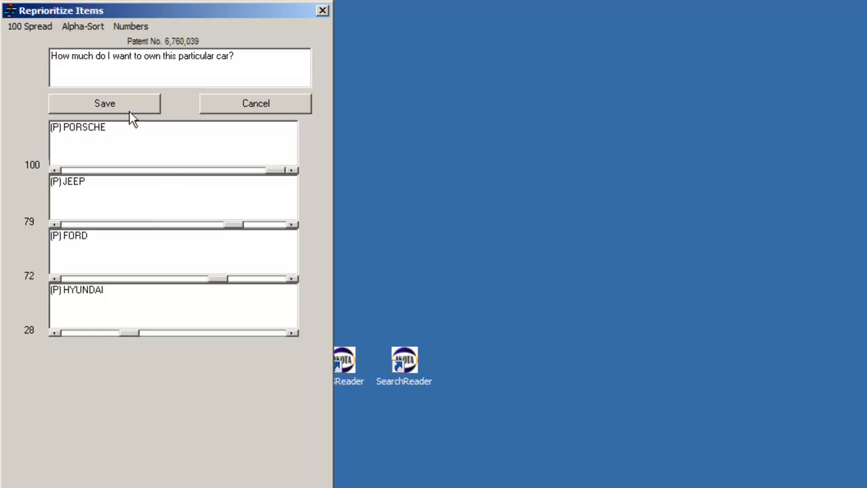
left_click(105, 102)
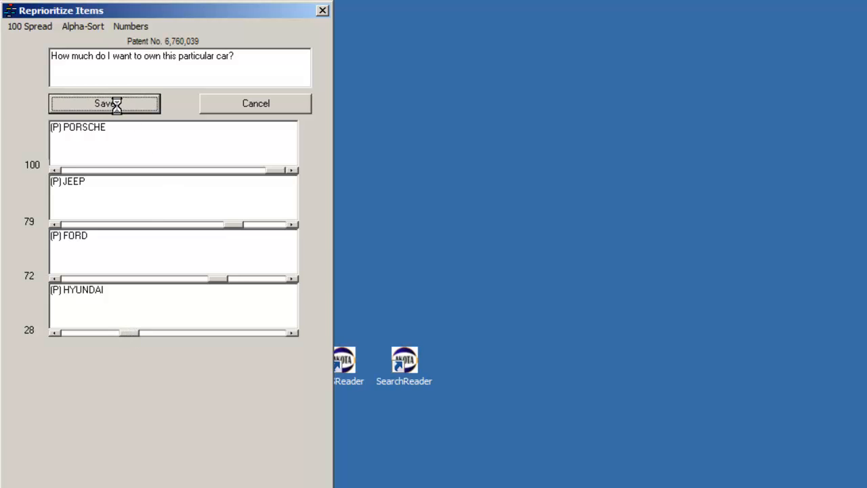
left_click(104, 102)
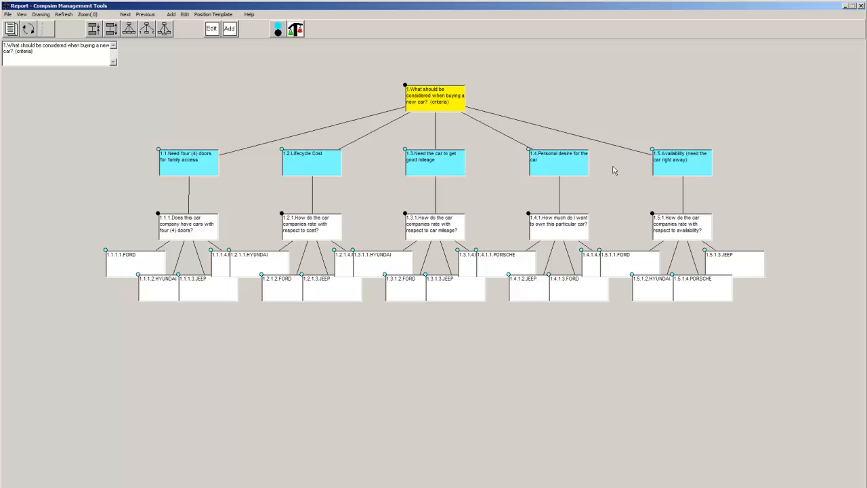
left_click(681, 156)
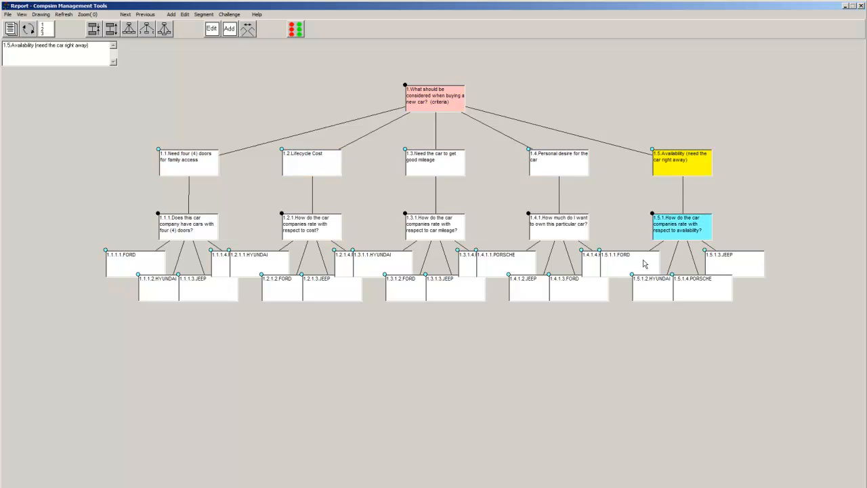
Save availability ratings Ford and Hyundai 100, Jeep and Porsche 81 unchanged.
left_click(628, 265)
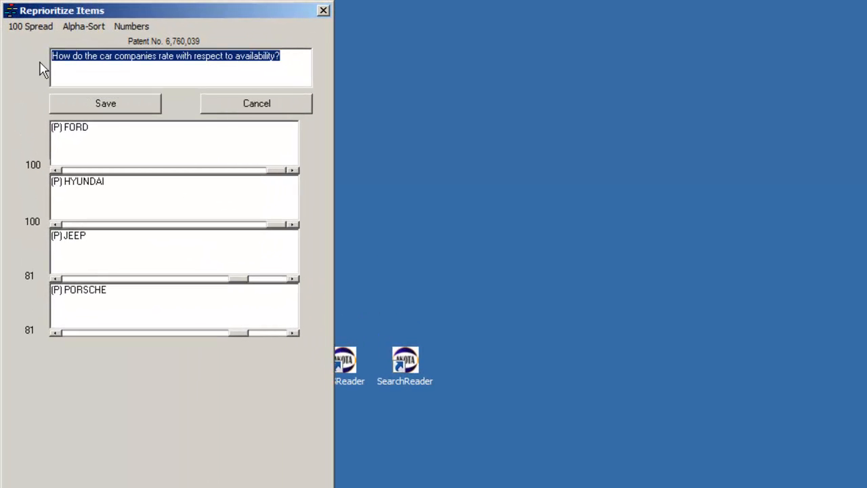
mouse_move(274, 188)
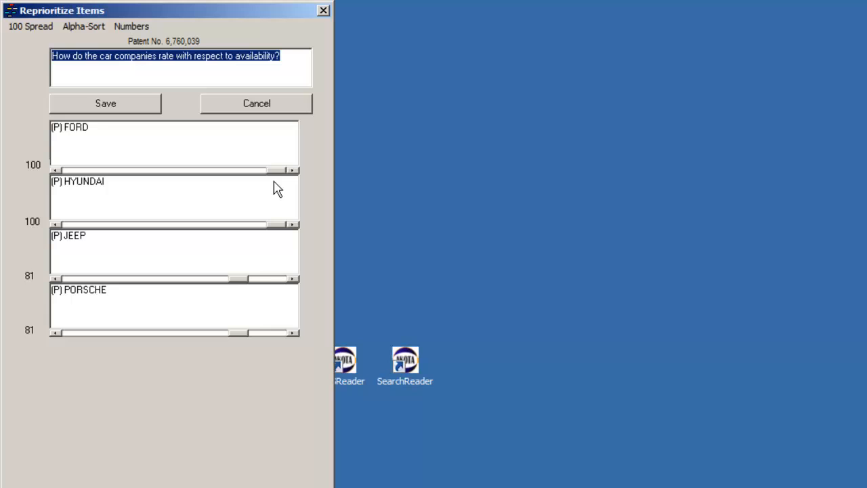
mouse_move(284, 232)
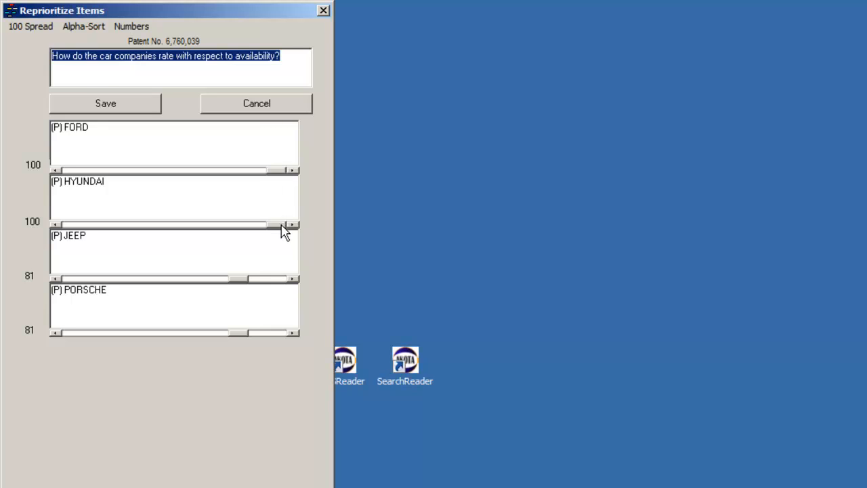
mouse_move(243, 342)
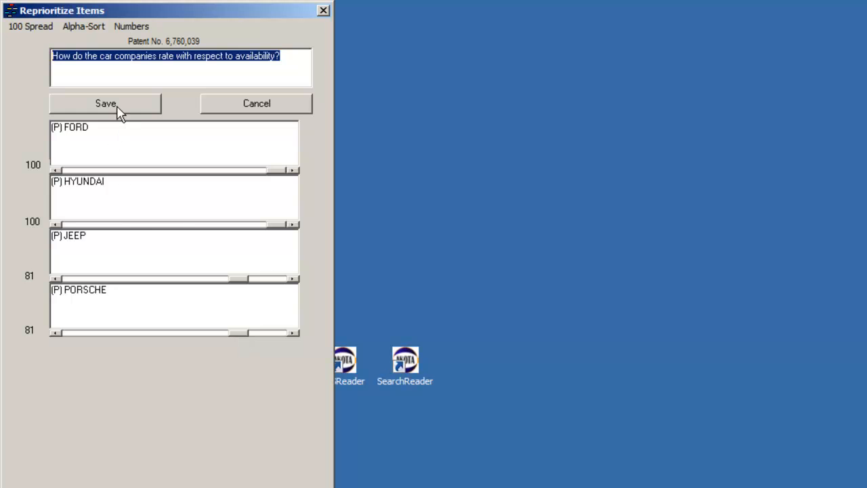
left_click(105, 103)
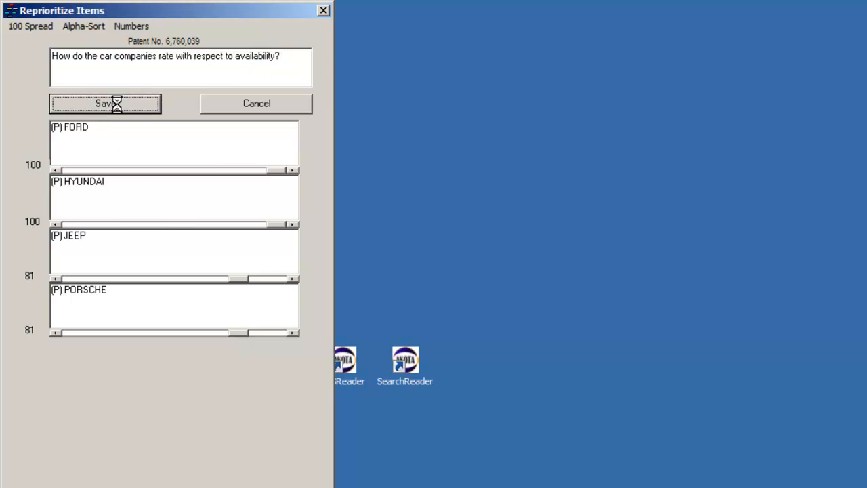
left_click(105, 103)
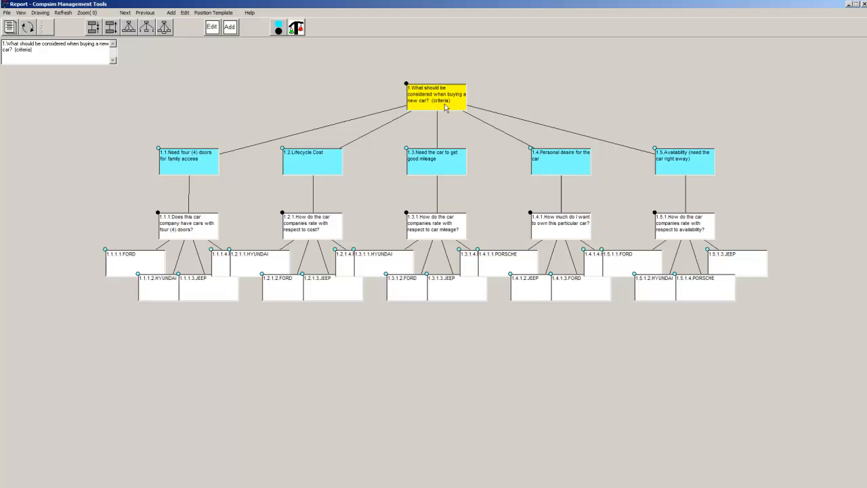
mouse_move(297, 42)
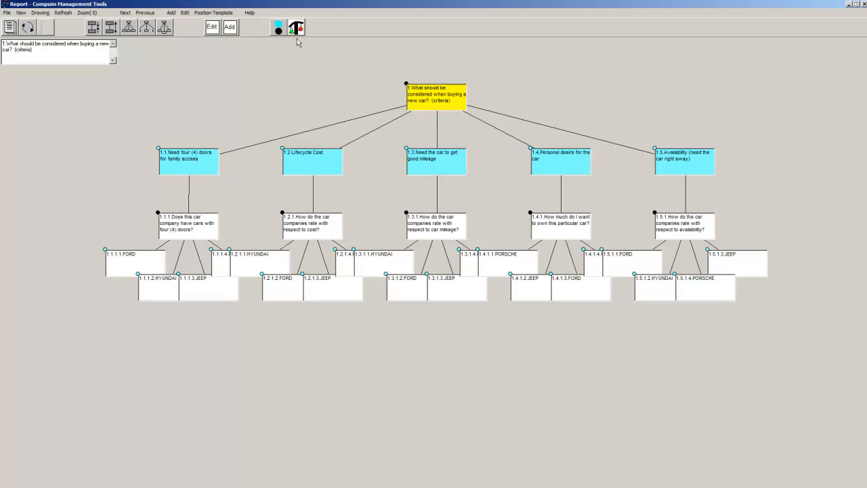
Run the decision as criteria driven and add the Criteria chart to the report.
left_click(296, 27)
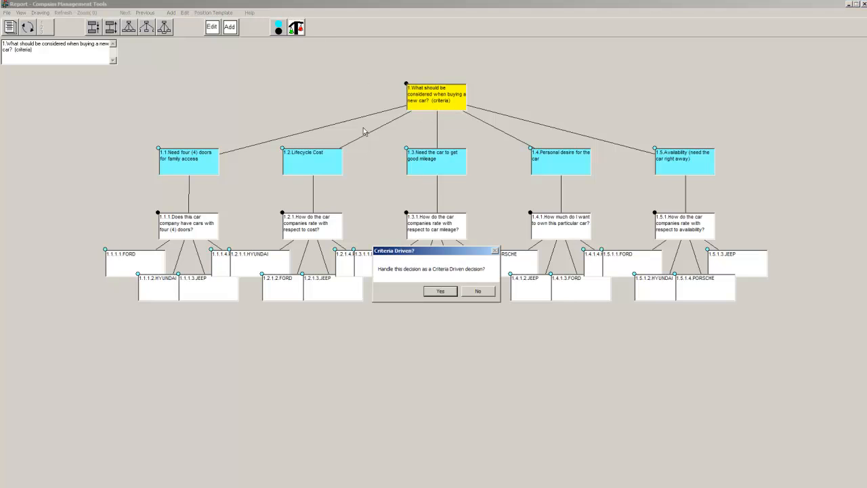
left_click(440, 291)
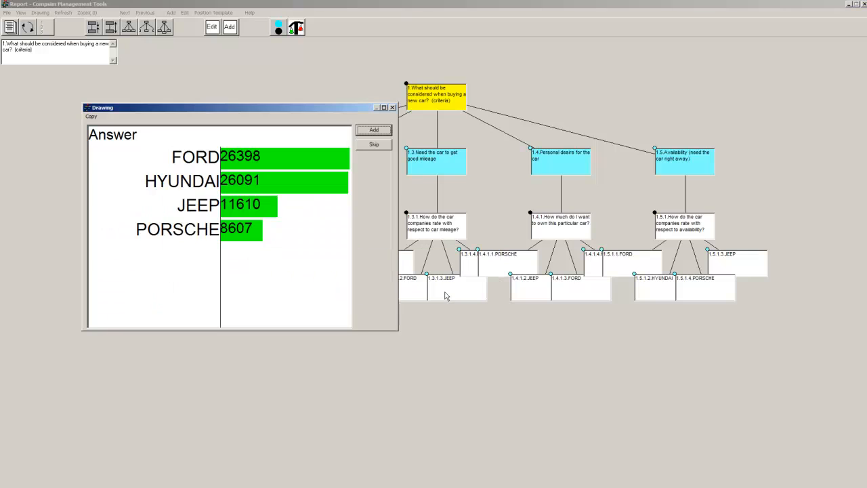
mouse_move(375, 130)
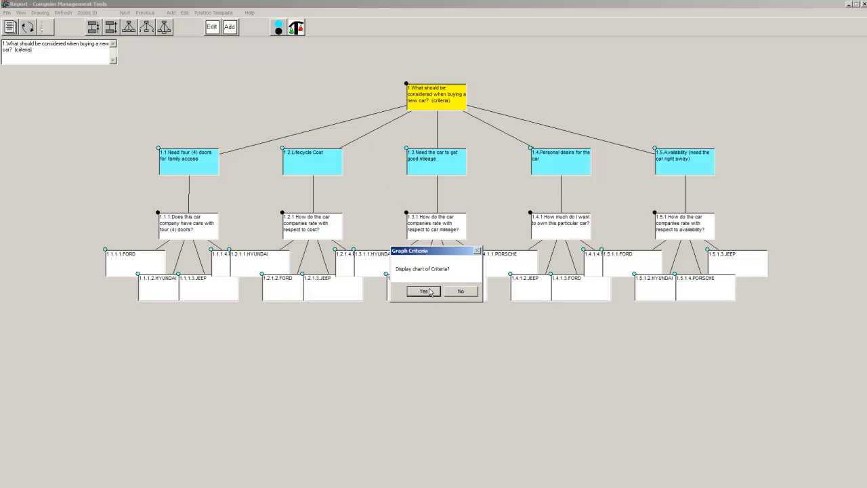
left_click(424, 291)
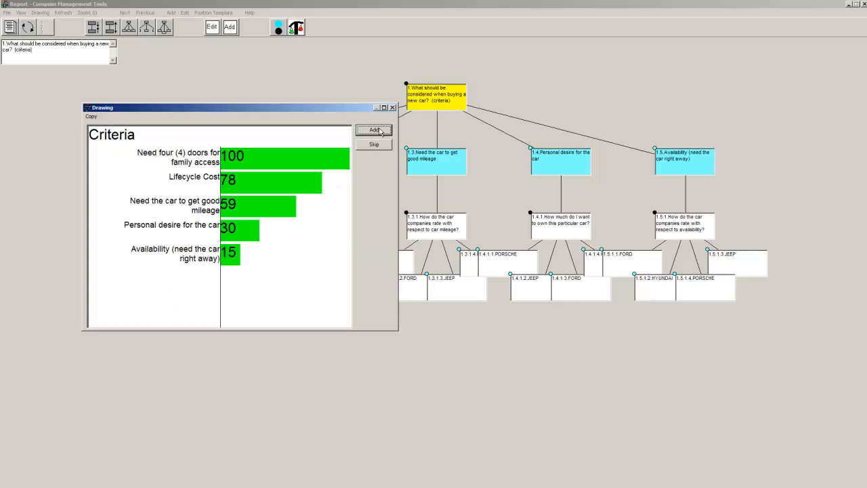
left_click(374, 130)
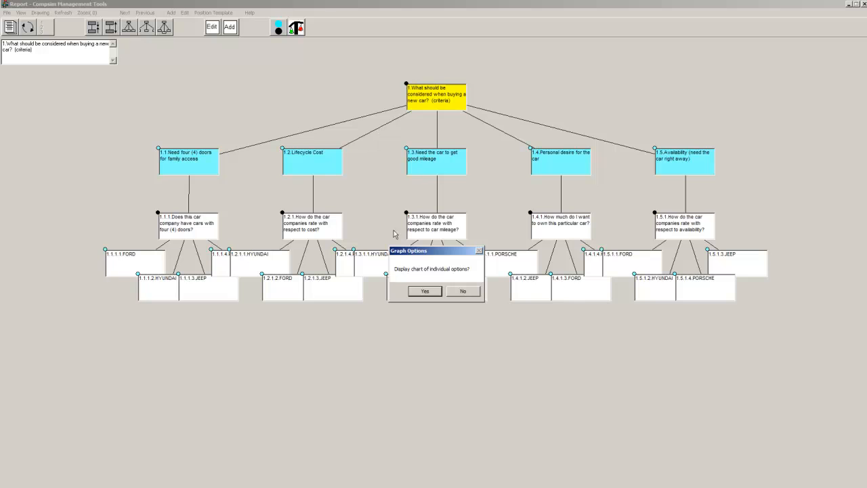
Chart options per criterion and add the four doors, Lifecycle Cost and Personal desire charts to the report.
left_click(425, 291)
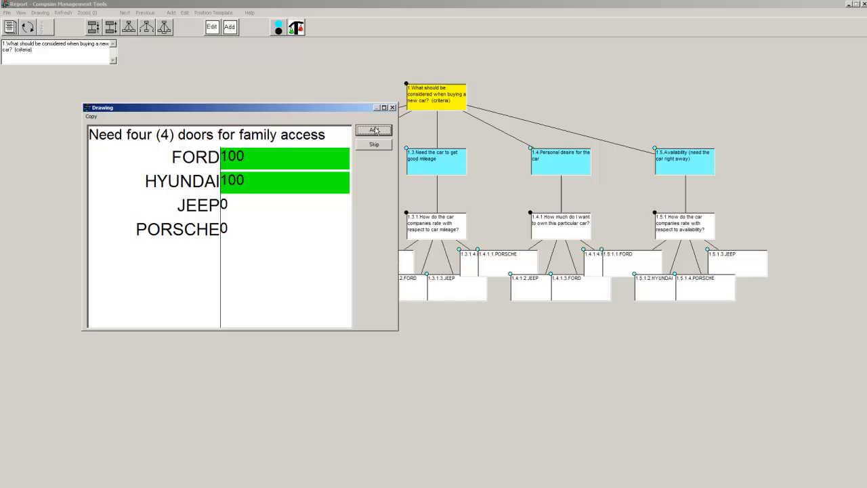
left_click(374, 129)
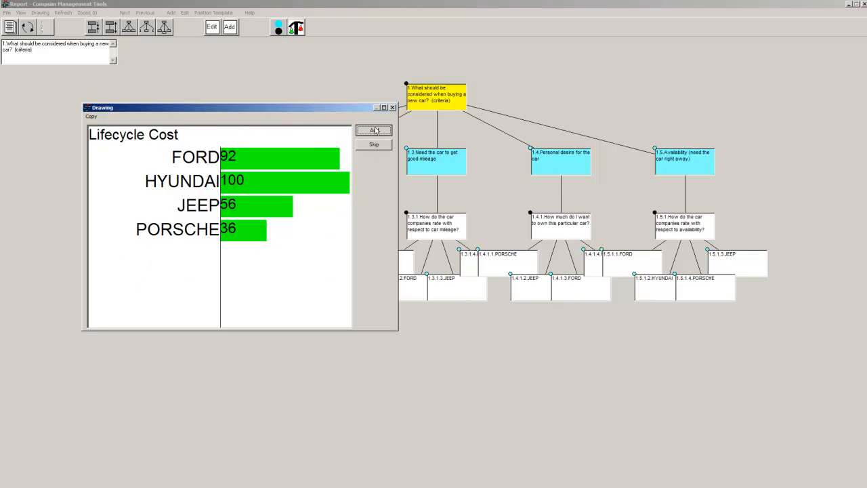
left_click(373, 130)
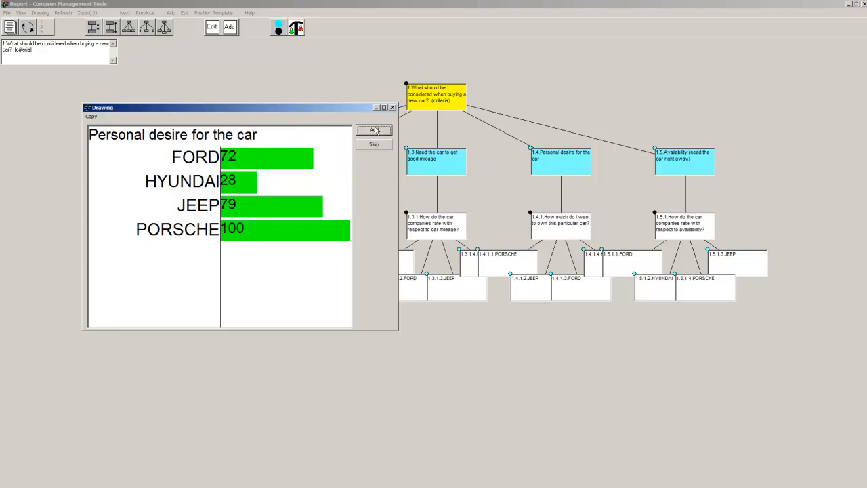
left_click(373, 130)
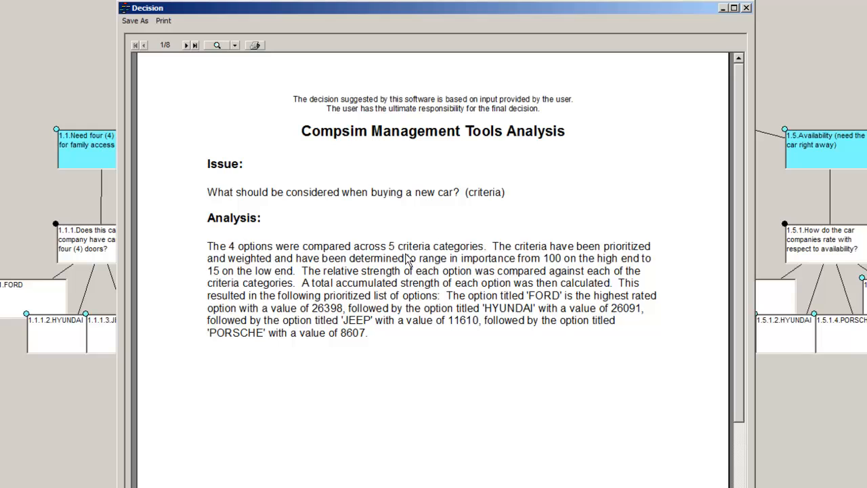
mouse_move(336, 153)
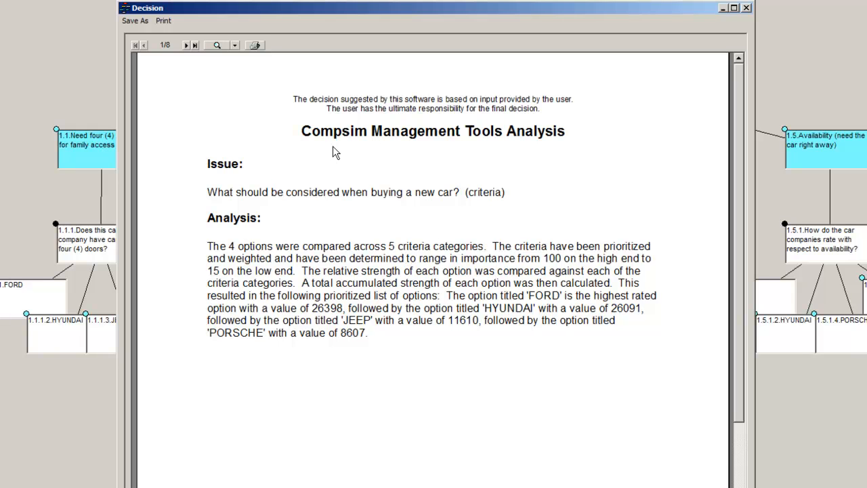
Fit the whole page and page through the Answer, Criteria, four doors and Lifecycle Cost charts.
left_click(234, 44)
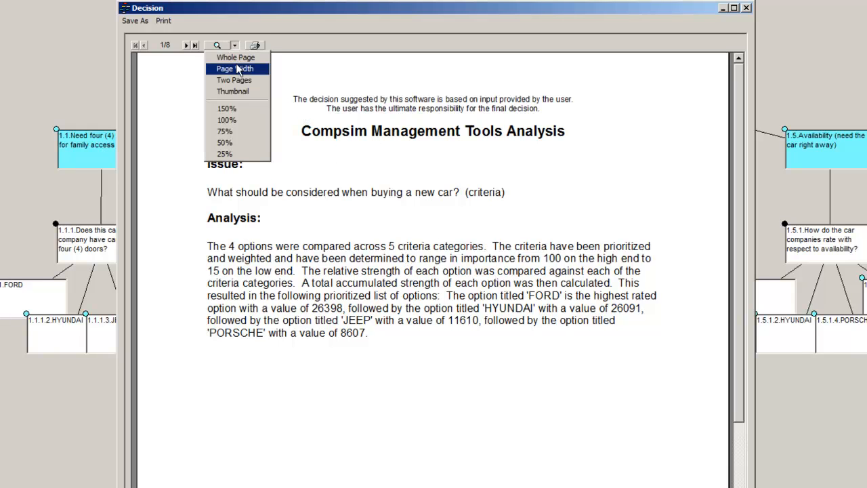
left_click(236, 57)
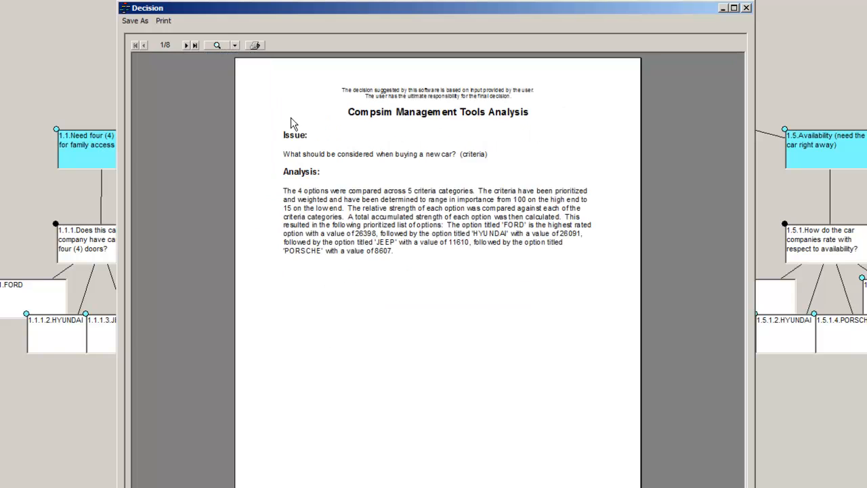
left_click(186, 44)
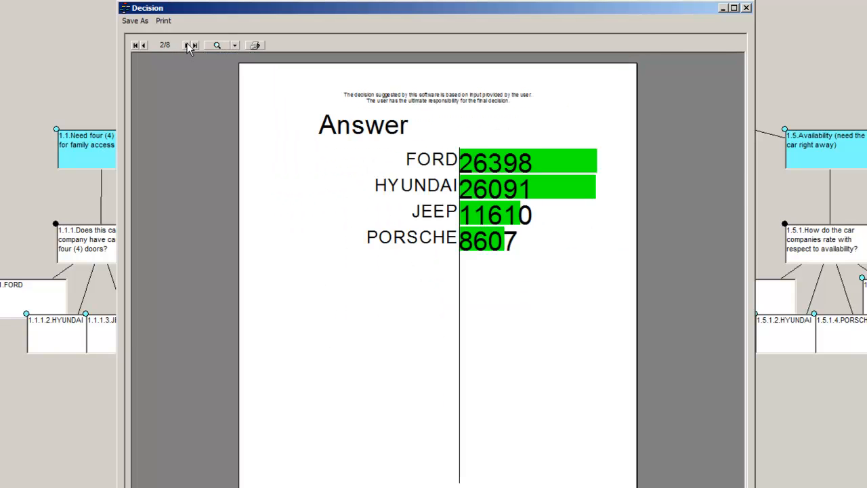
left_click(195, 44)
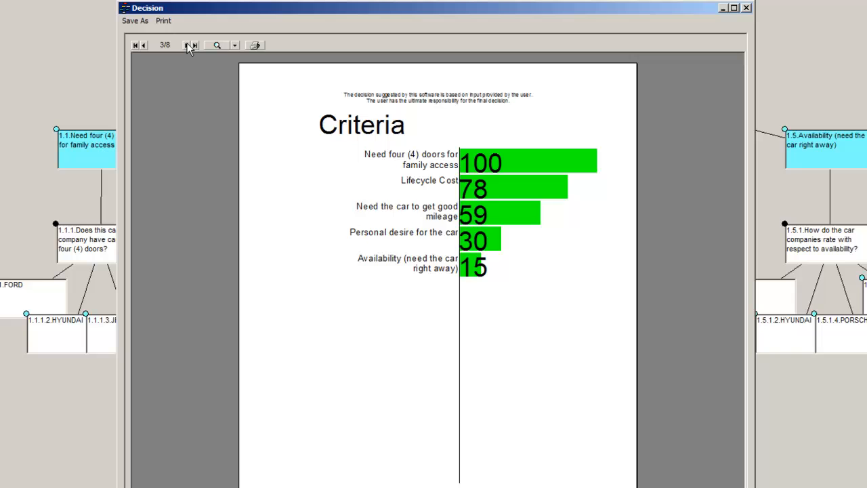
left_click(193, 45)
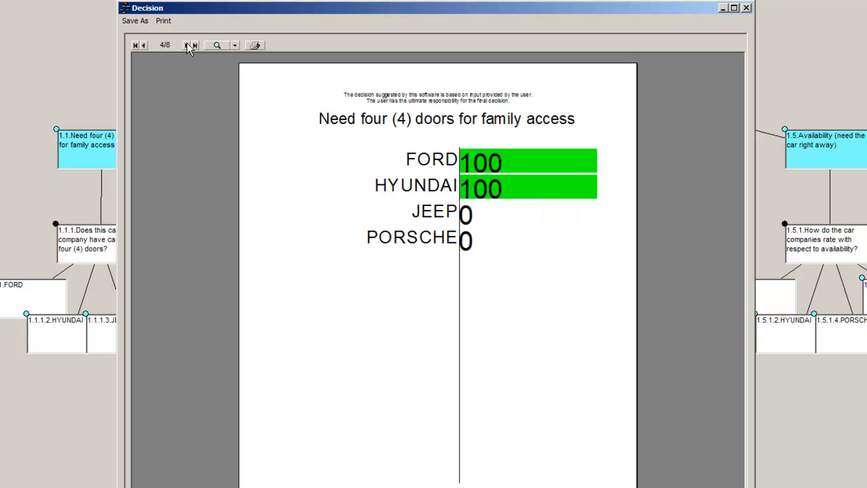
left_click(193, 45)
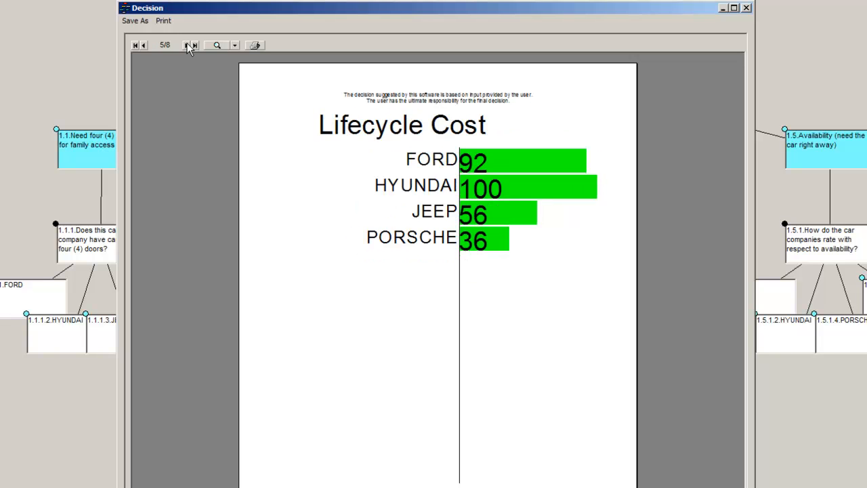
View the mileage, Personal desire and Availability chart pages, return to page 1 and close the report.
left_click(193, 45)
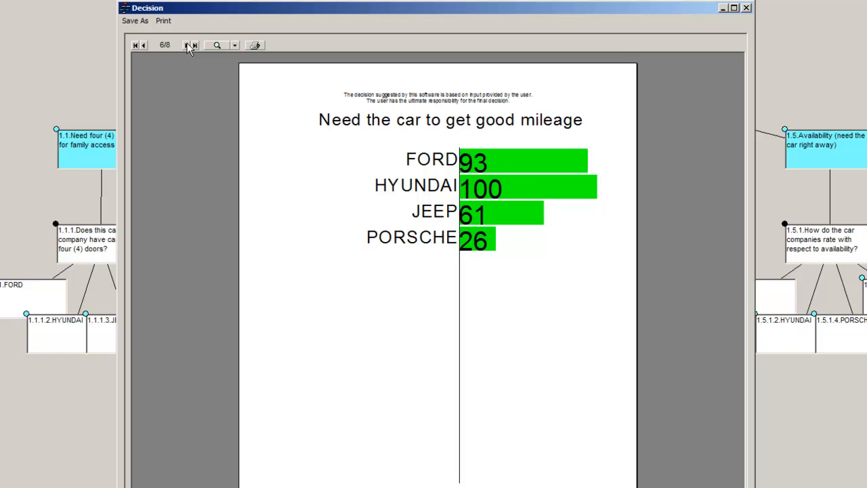
left_click(194, 45)
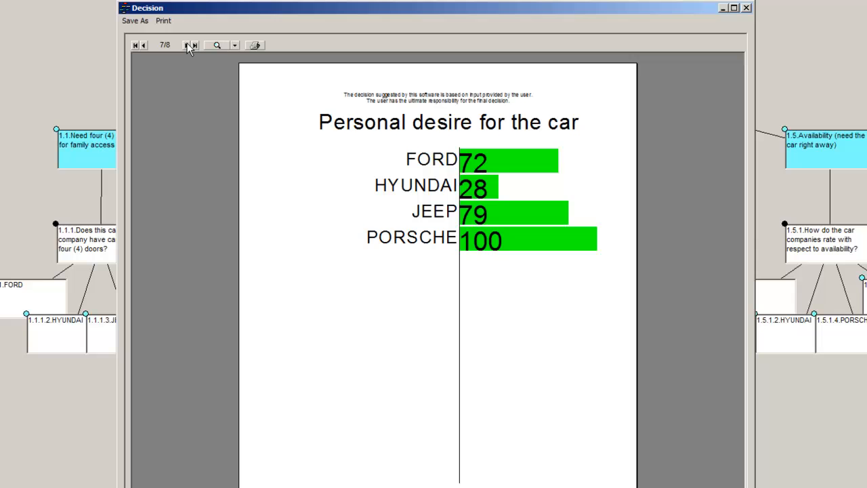
left_click(193, 45)
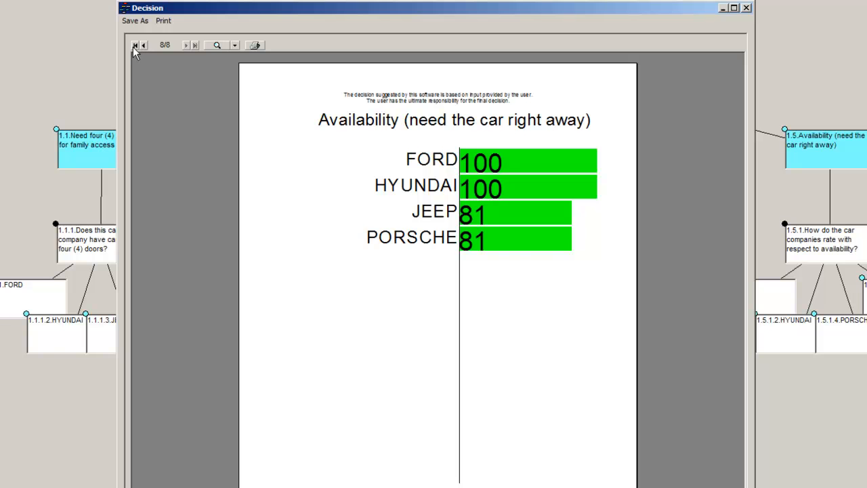
left_click(135, 45)
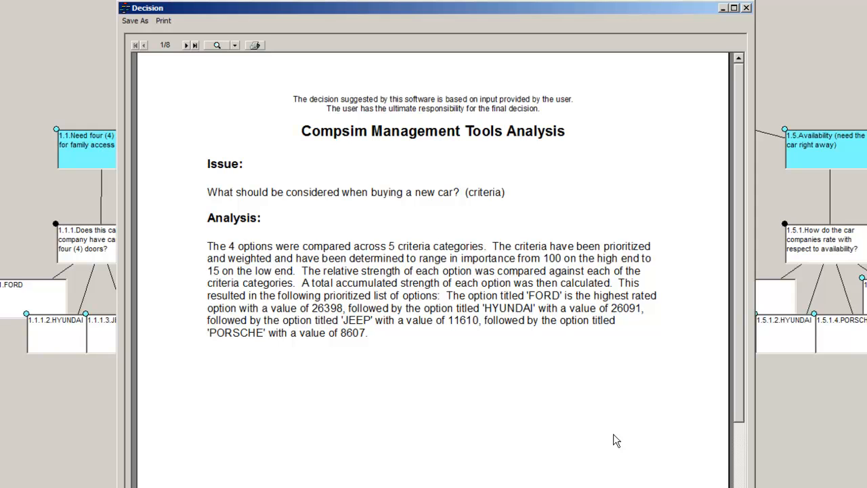
mouse_move(753, 27)
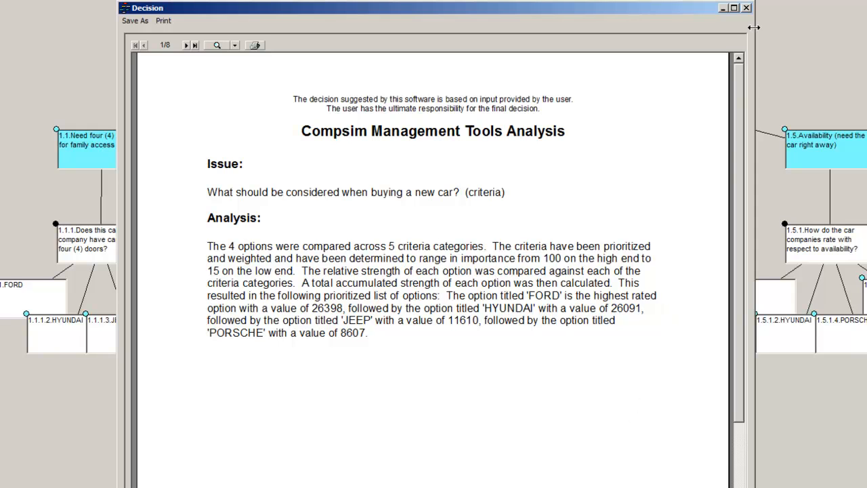
left_click(746, 7)
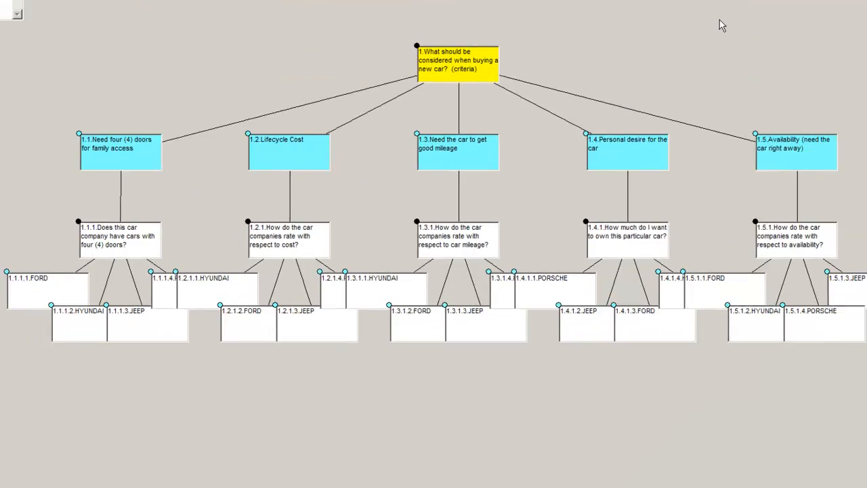